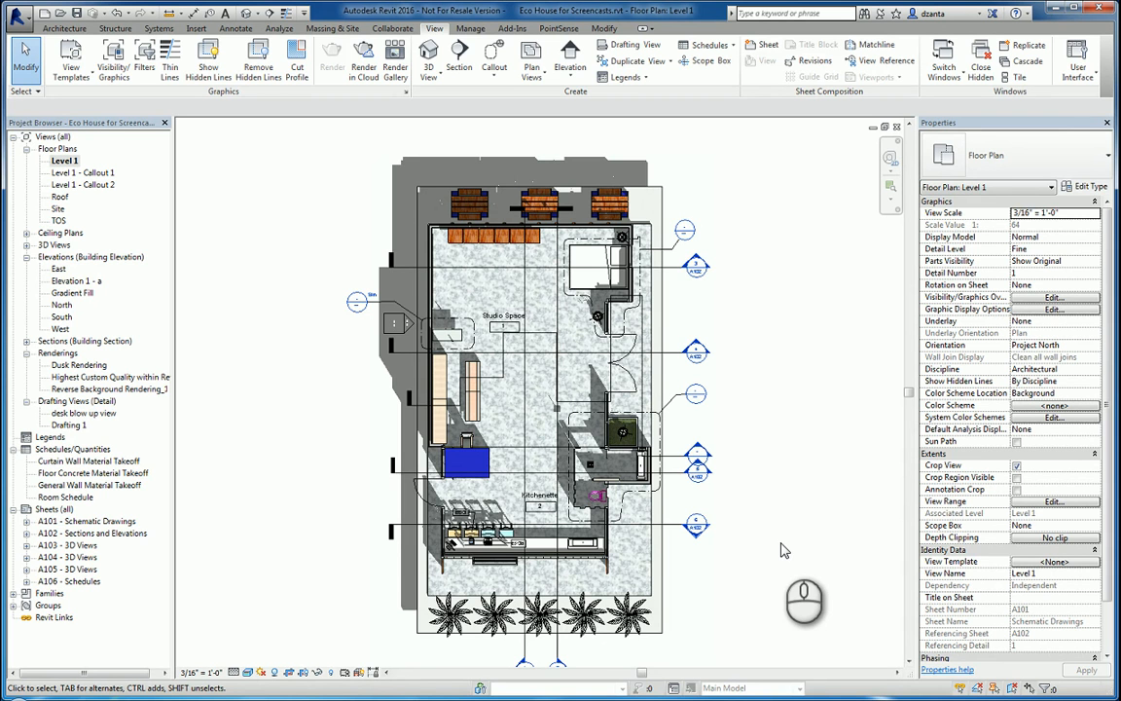
pyautogui.moveTo(803, 273)
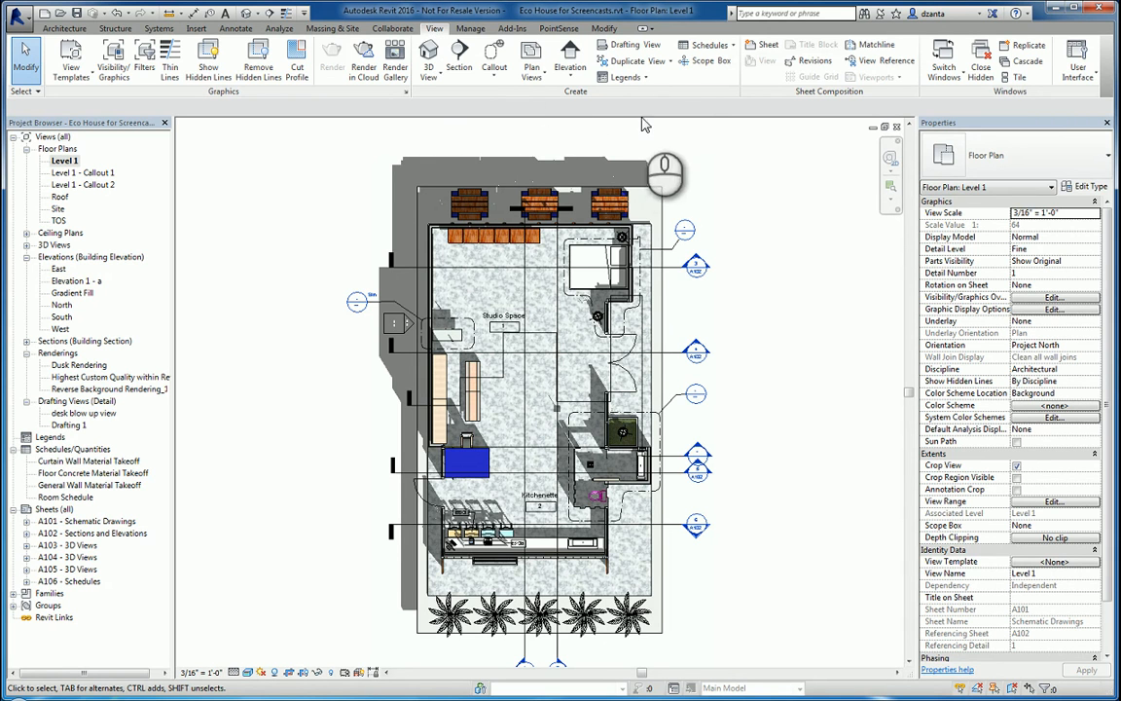
# Duplicate the Level 1 floor plan from the Project Browser, producing Level 1 Copy 1
pyautogui.click(639, 60)
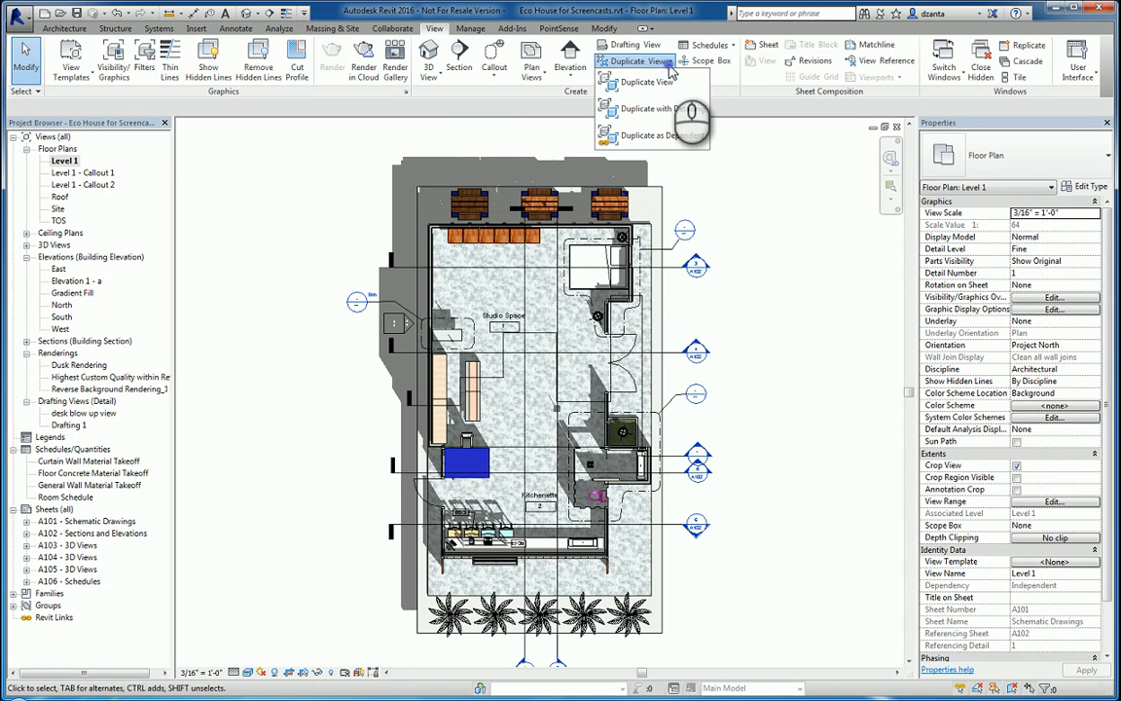
pyautogui.moveTo(643, 82)
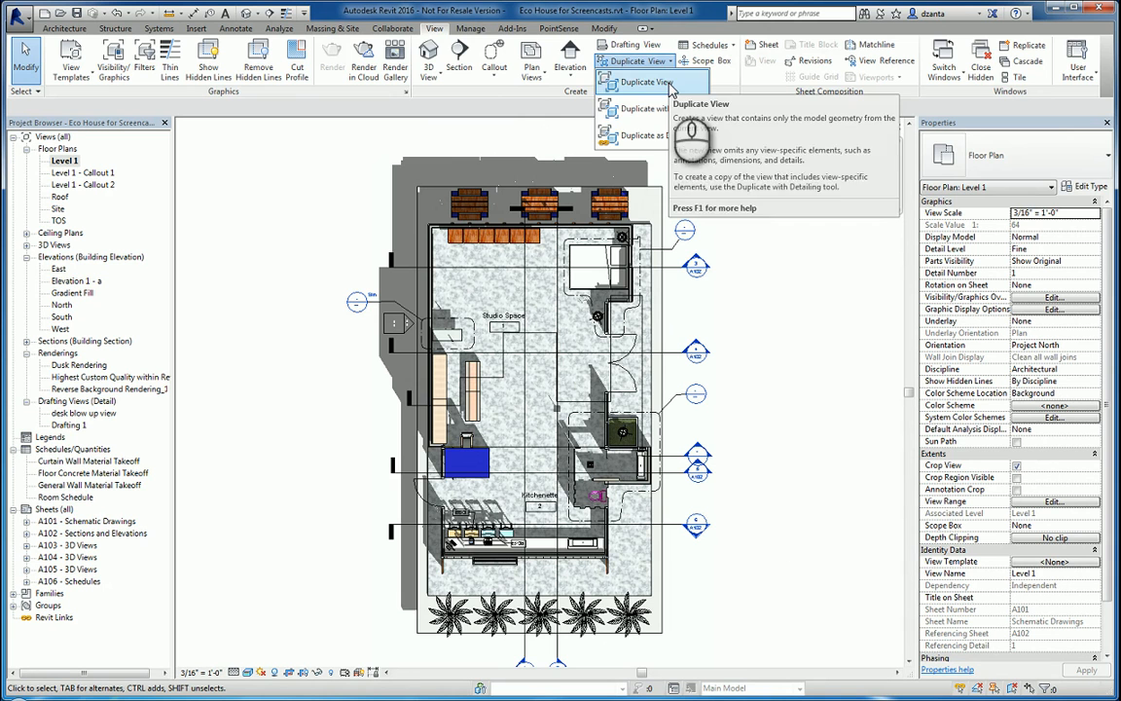
pyautogui.moveTo(662, 136)
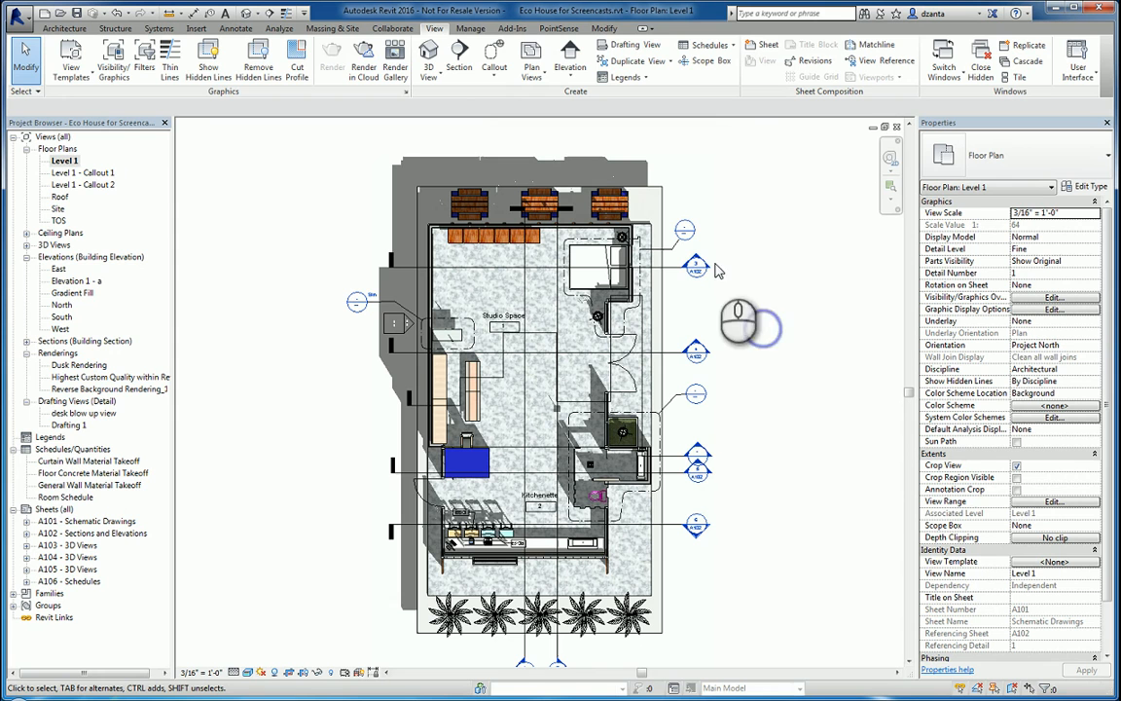
pyautogui.rightClick(63, 160)
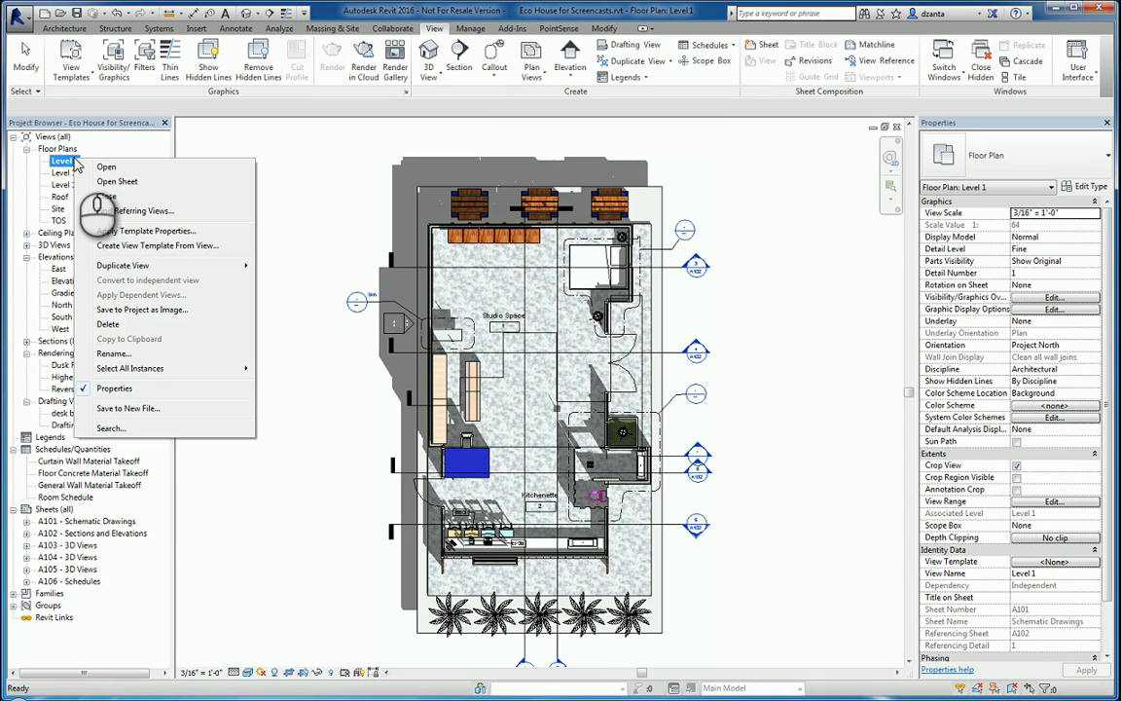
pyautogui.moveTo(123, 265)
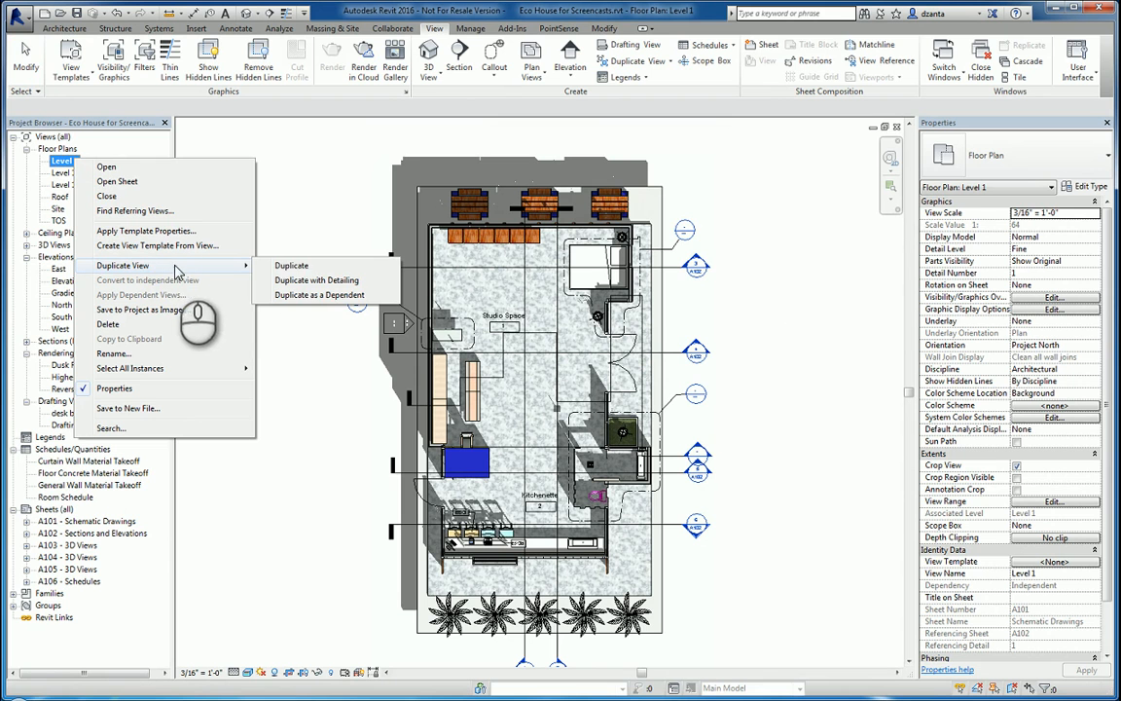
pyautogui.moveTo(316, 280)
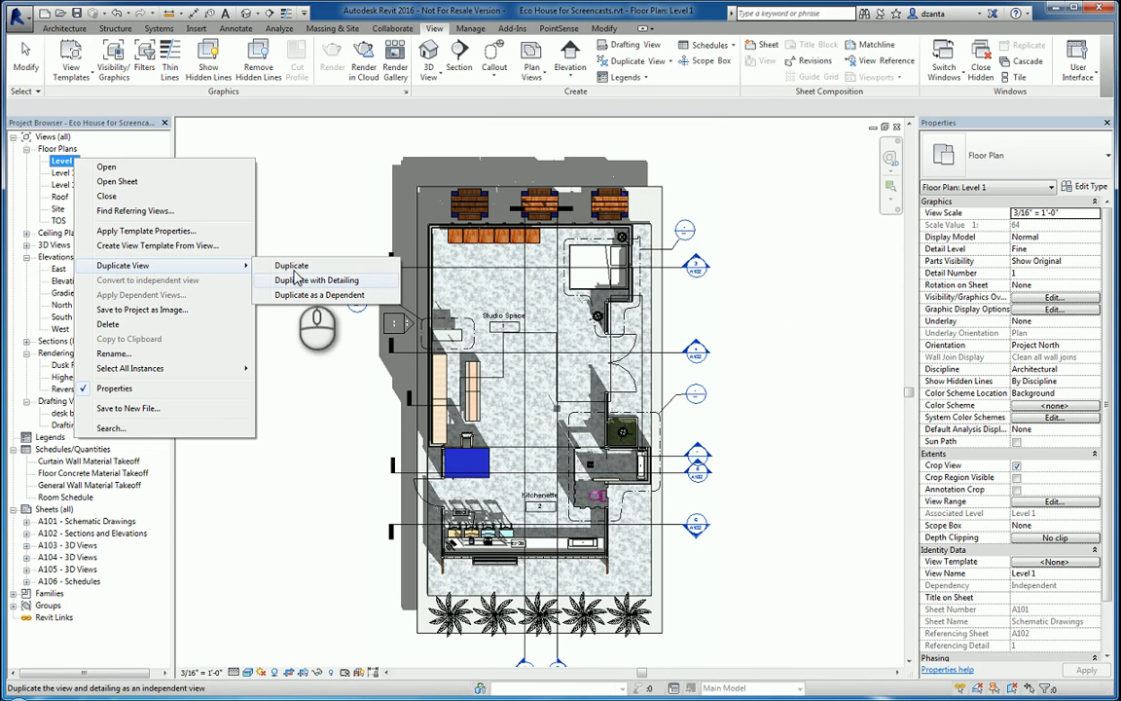
pyautogui.click(315, 280)
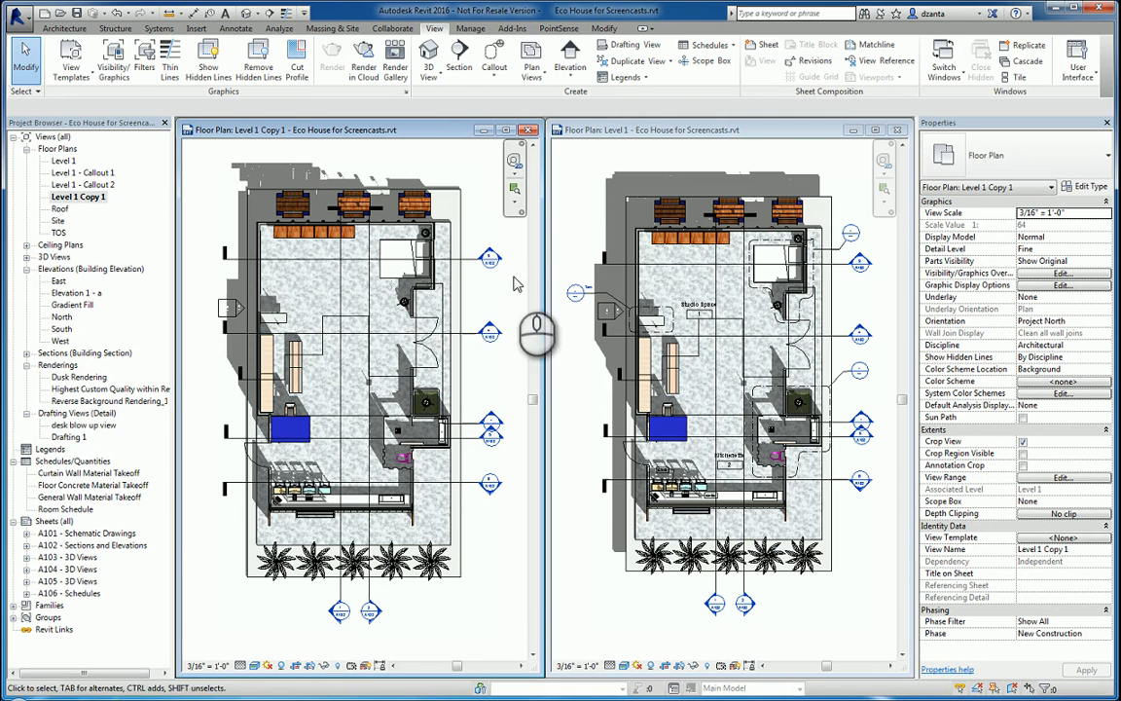
pyautogui.moveTo(507, 568)
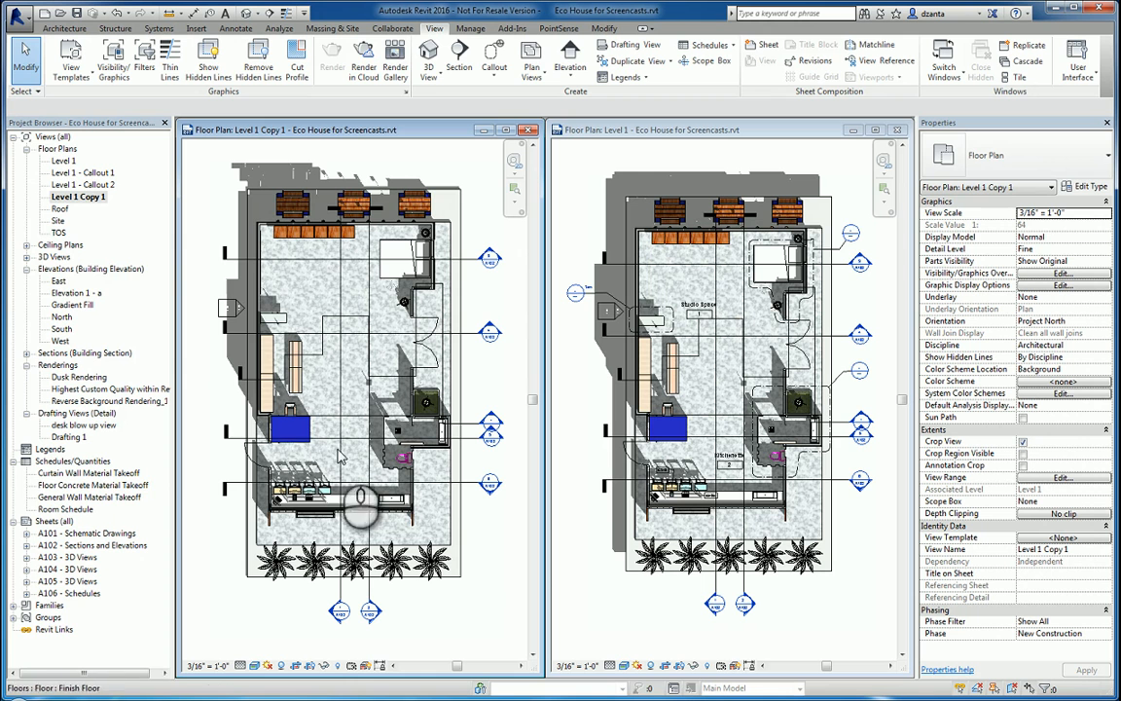
# Rename Level 1 Copy 1 to 'Level 1 duplicate'
pyautogui.rightClick(78, 196)
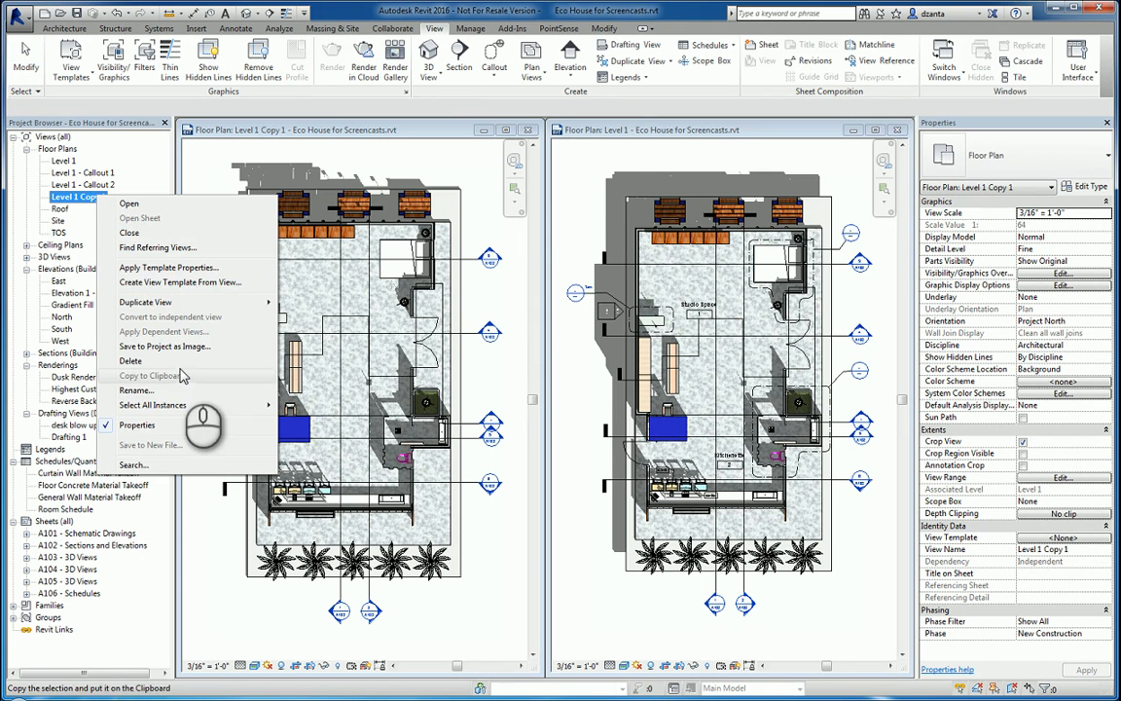
pyautogui.click(136, 389)
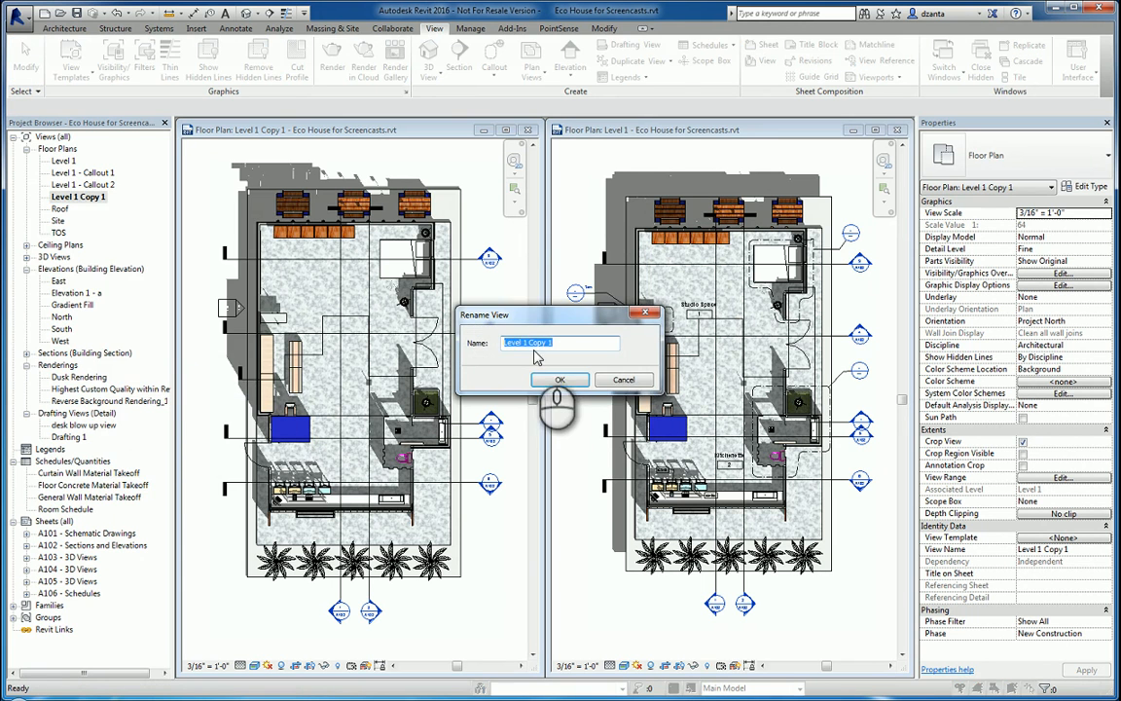
pyautogui.write('Level 1')
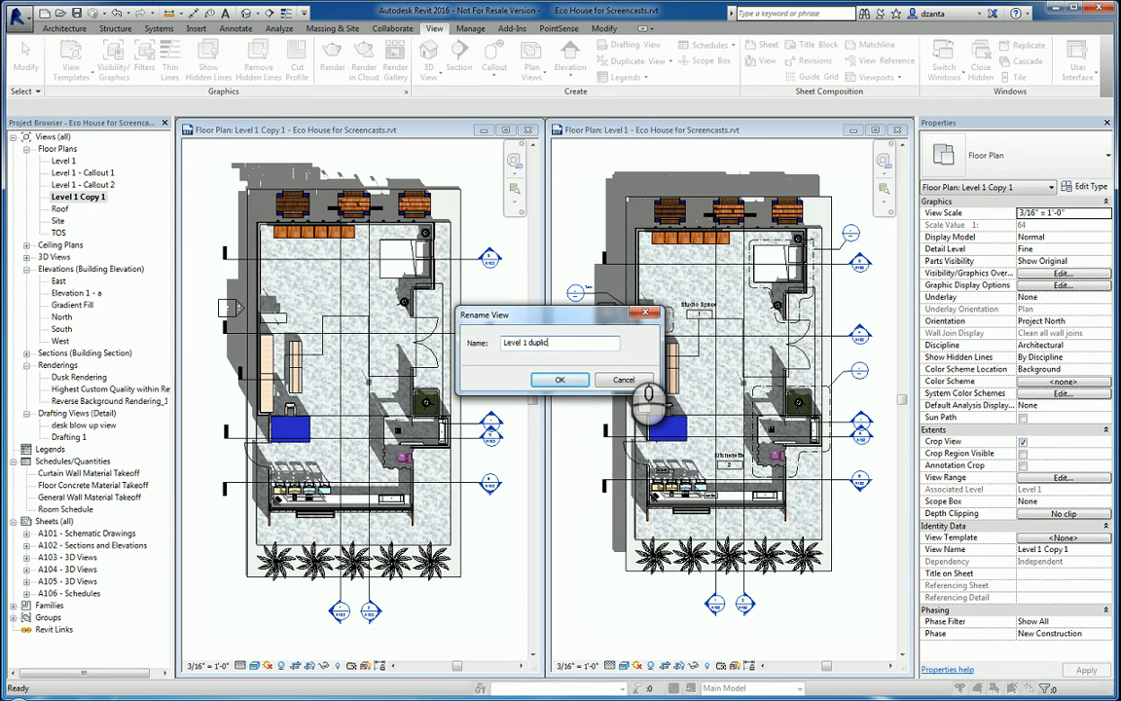
pyautogui.click(561, 379)
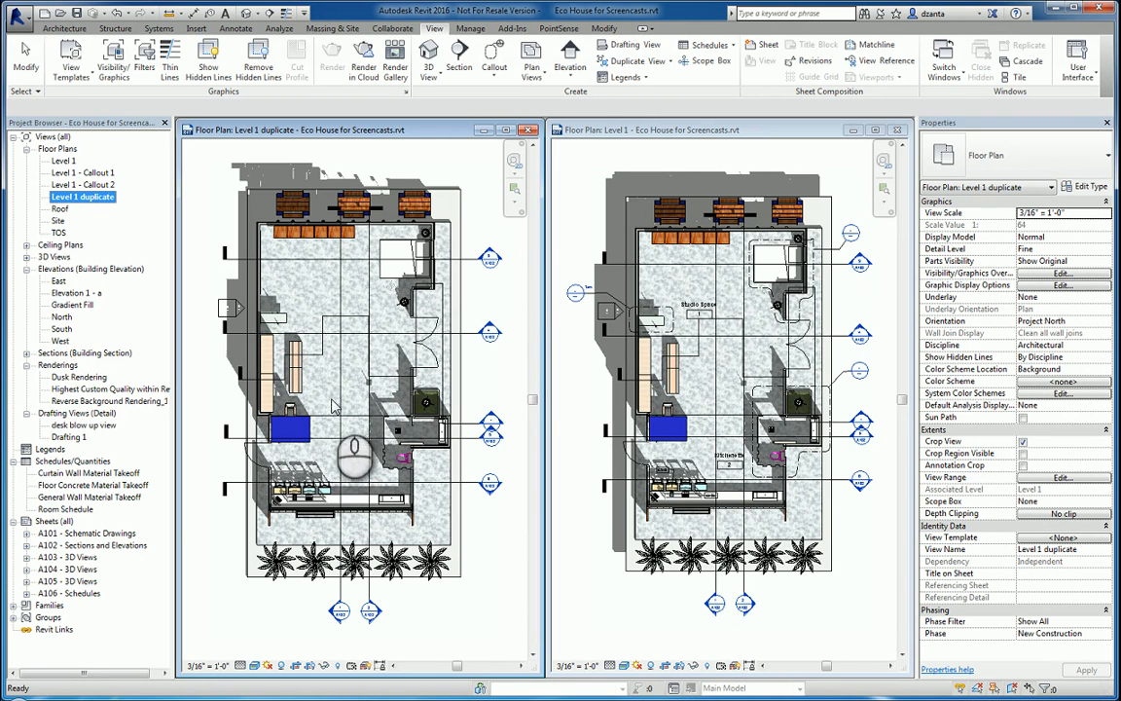
pyautogui.moveTo(681, 360)
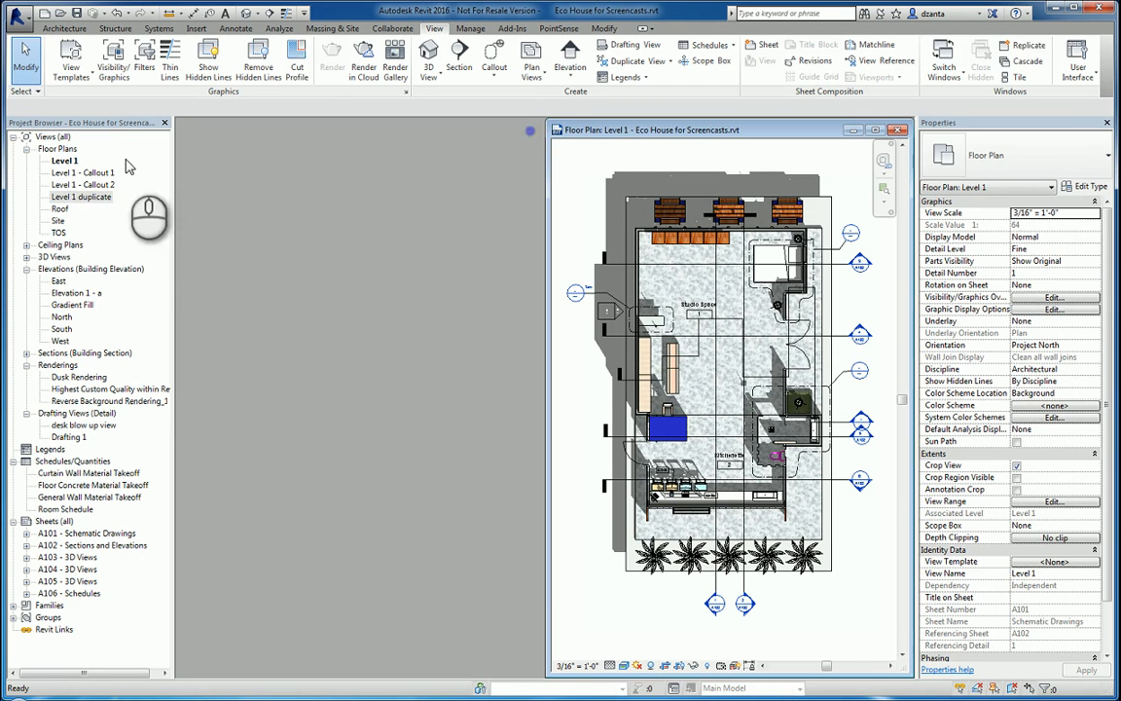
# Duplicate Level 1 with detailing and name the copy 'Level 1 dup with dtl'
pyautogui.rightClick(65, 159)
pyautogui.write('Level 1 dup with dt')
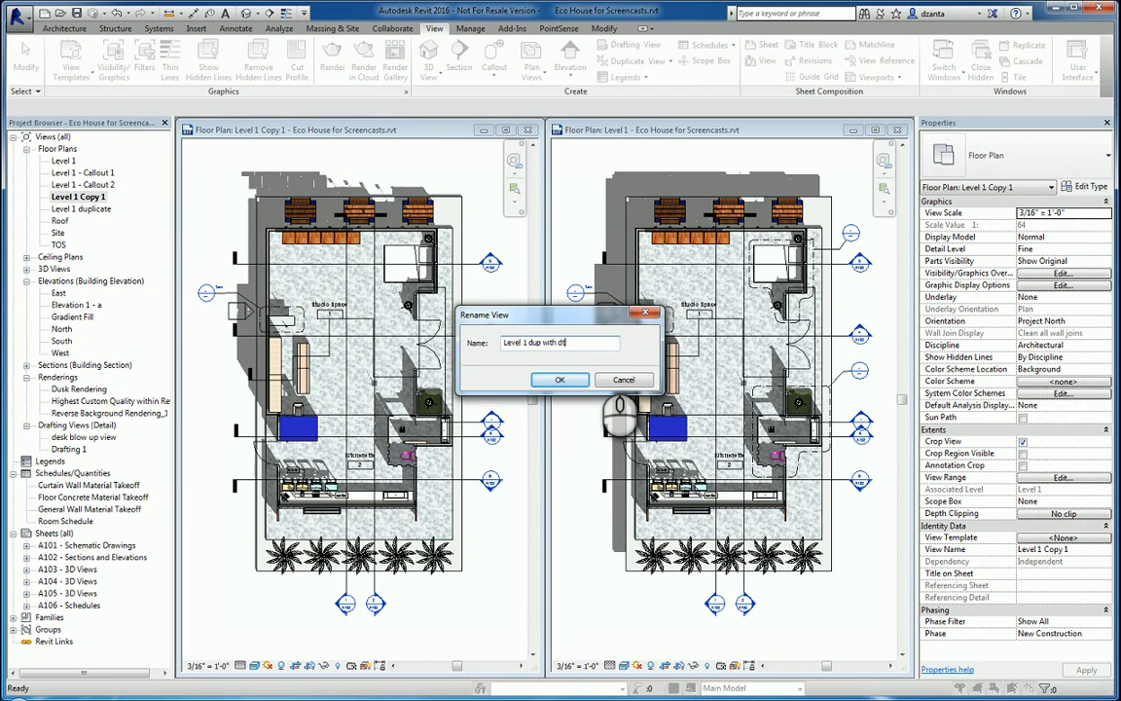
pyautogui.click(559, 379)
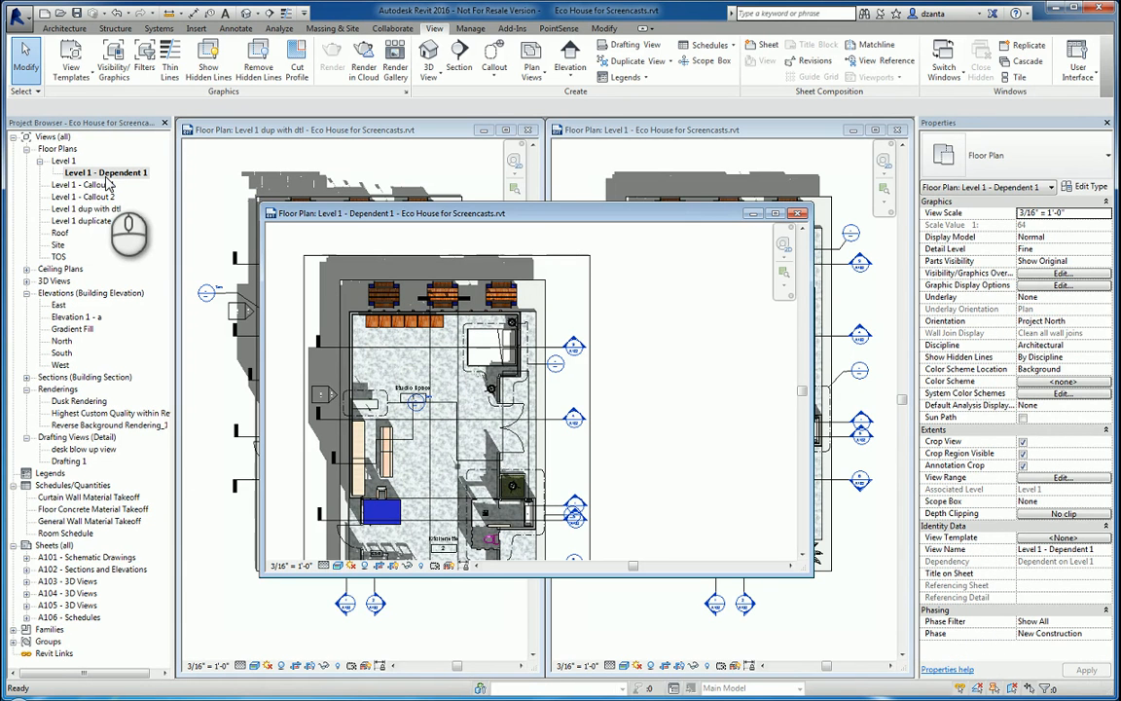
pyautogui.moveTo(94, 218)
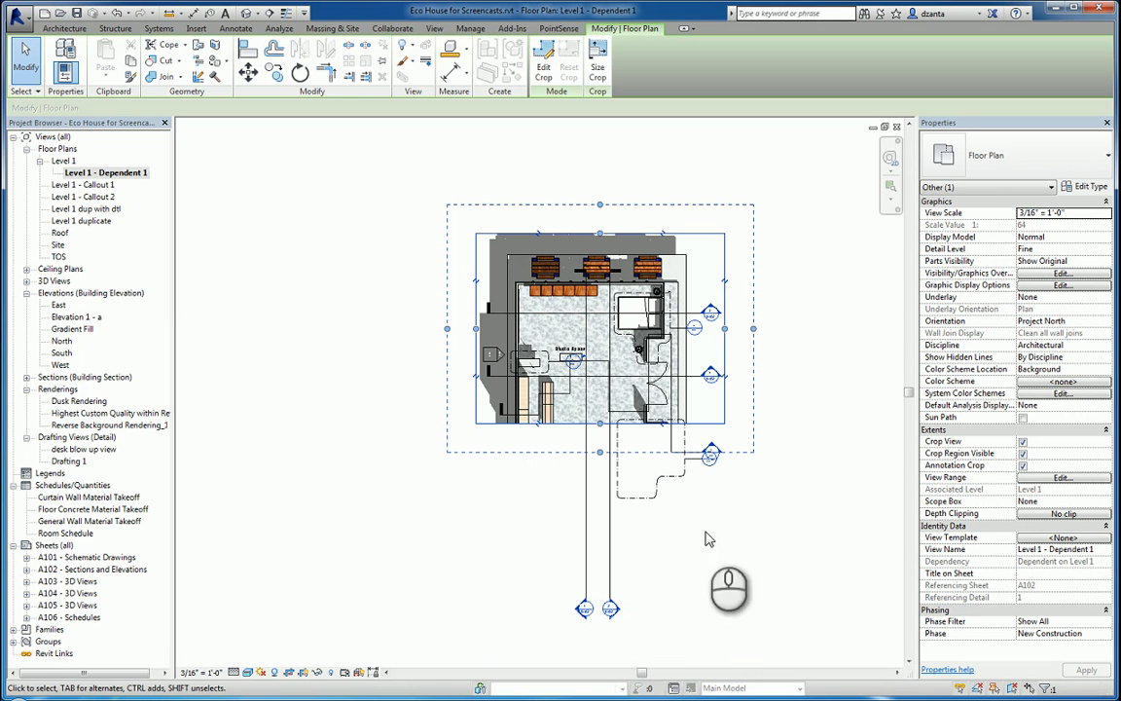
pyautogui.moveTo(672, 561)
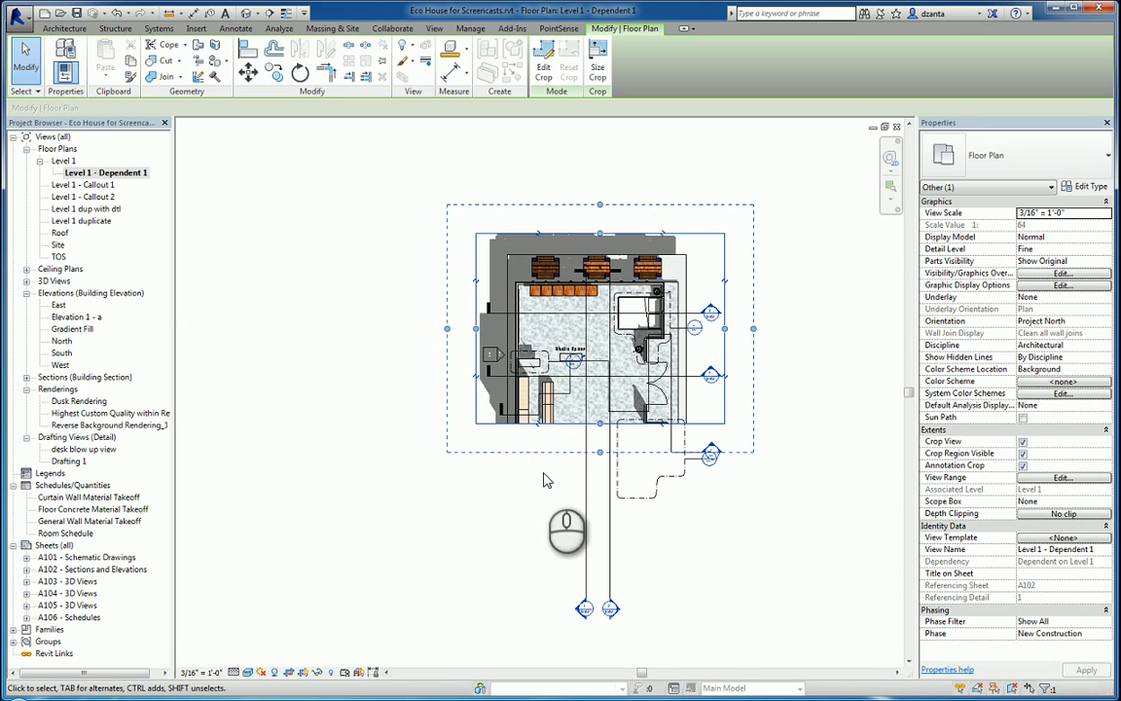
pyautogui.moveTo(758, 463)
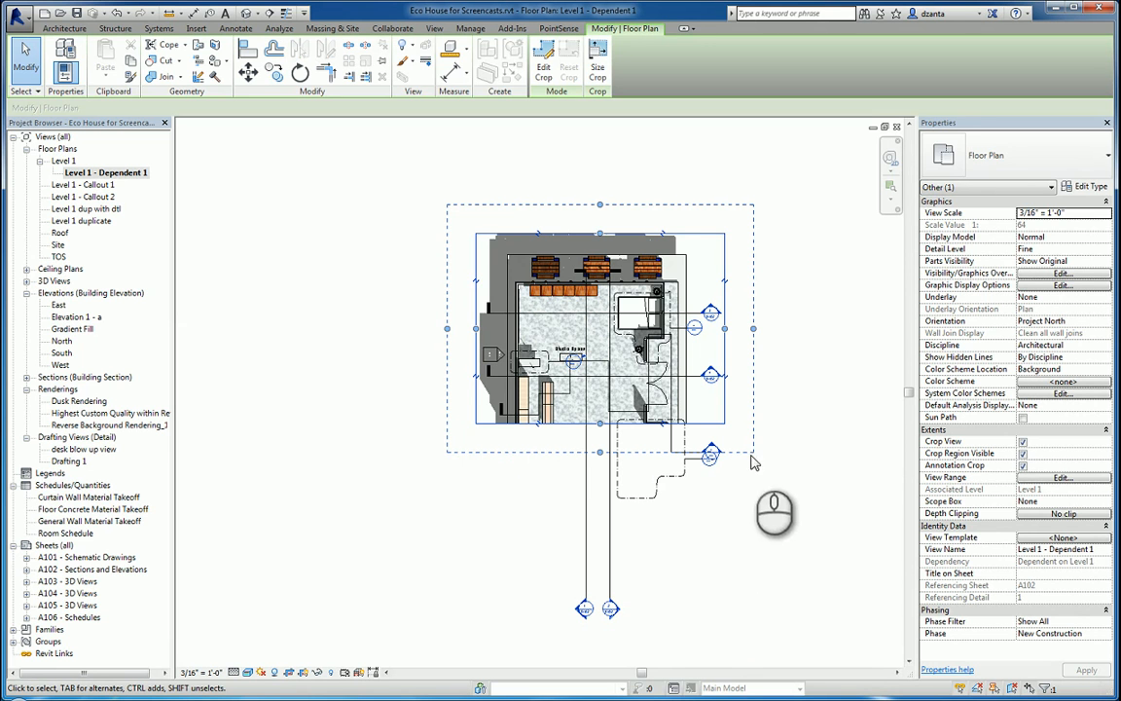
pyautogui.moveTo(436, 424)
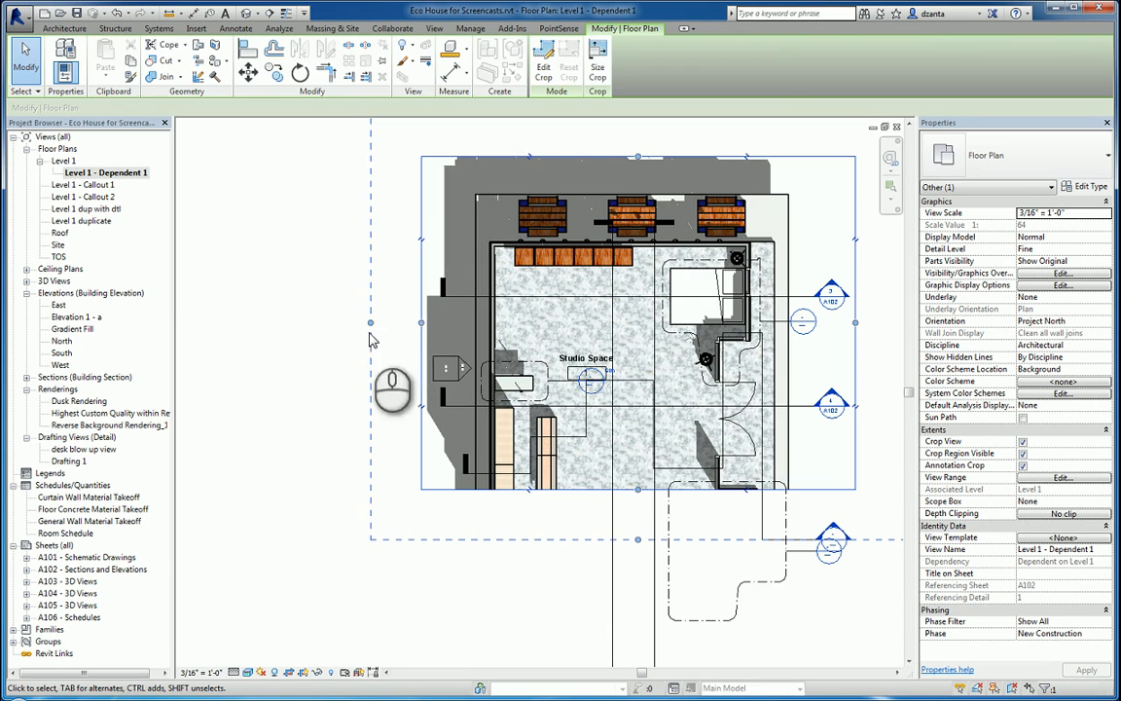
# Finish cropping Level 1 - Dependent 1 to the upper plan area and show Level 1 dup with dtl
pyautogui.click(435, 27)
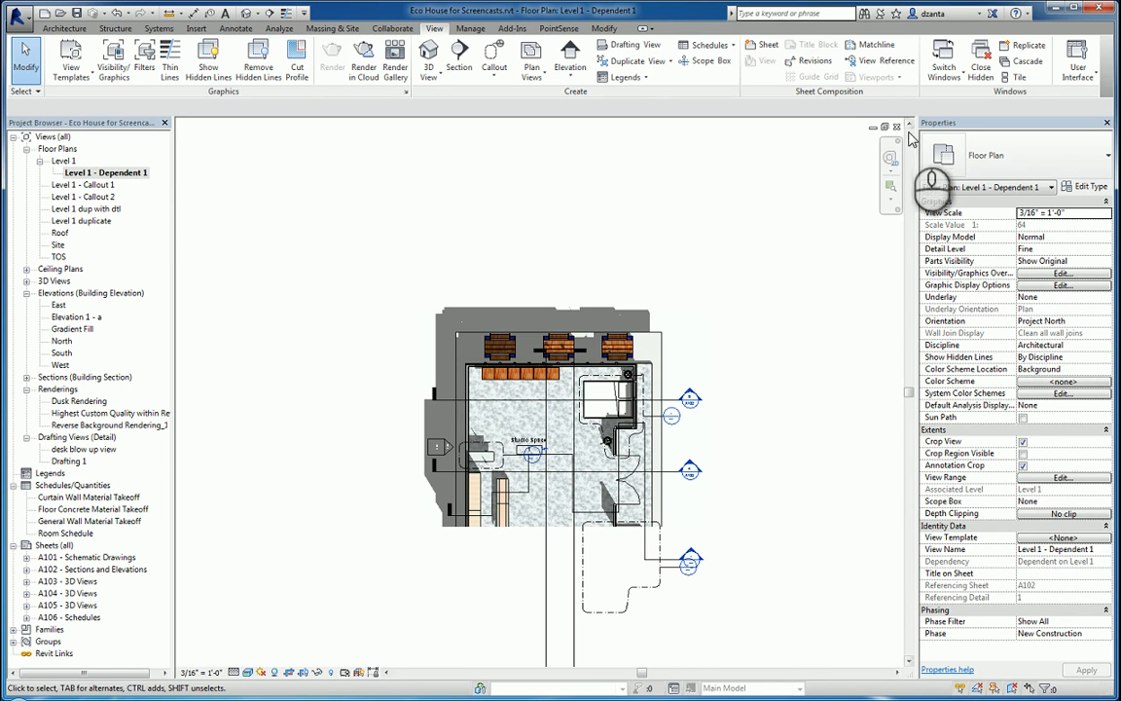
pyautogui.doubleClick(86, 208)
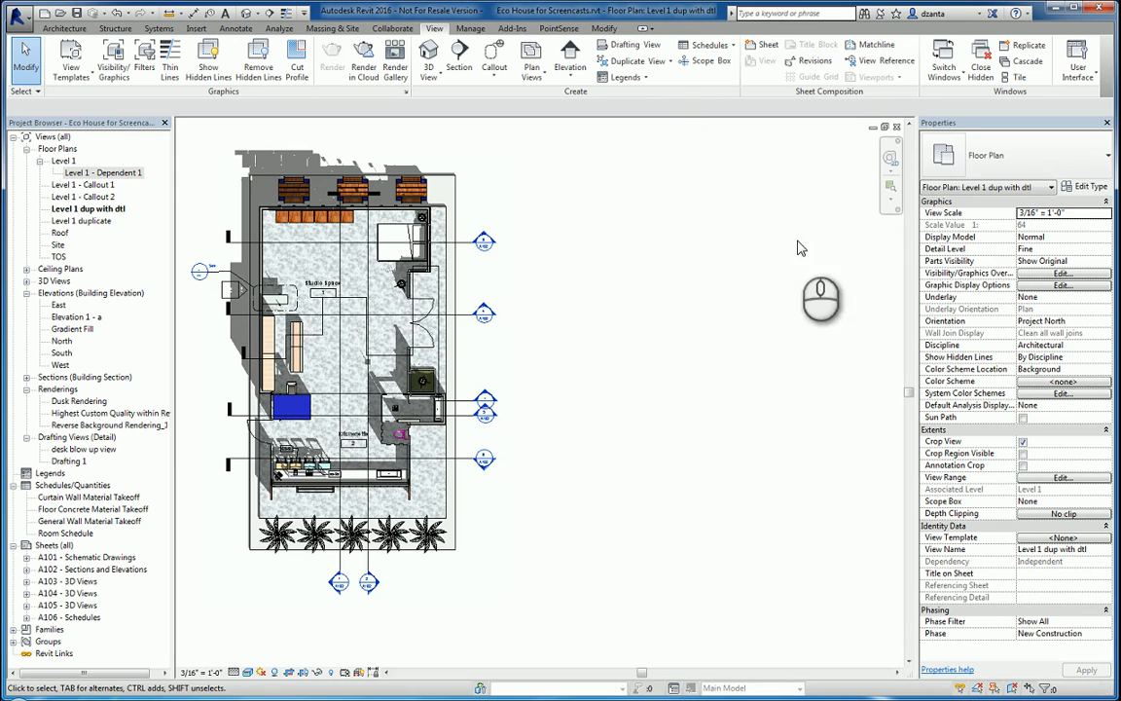